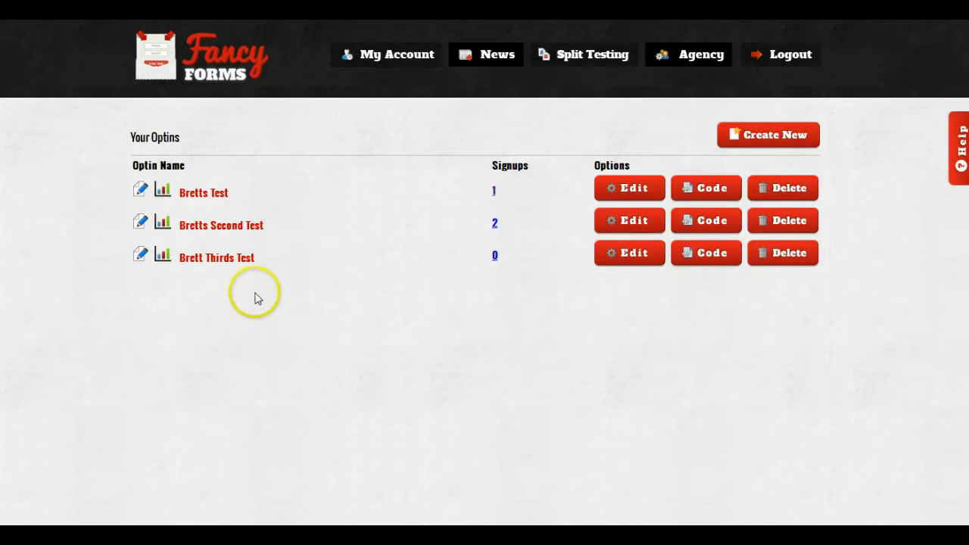
pyautogui.moveTo(755, 330)
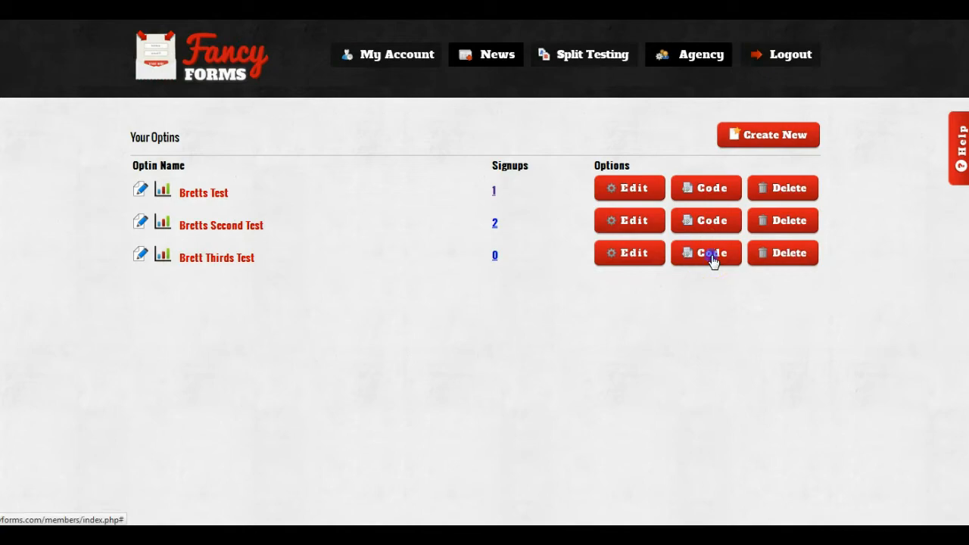
# - Bring up the Standard Form Embed Code for the 'Brett Thirds Test' opt-in
pyautogui.click(706, 251)
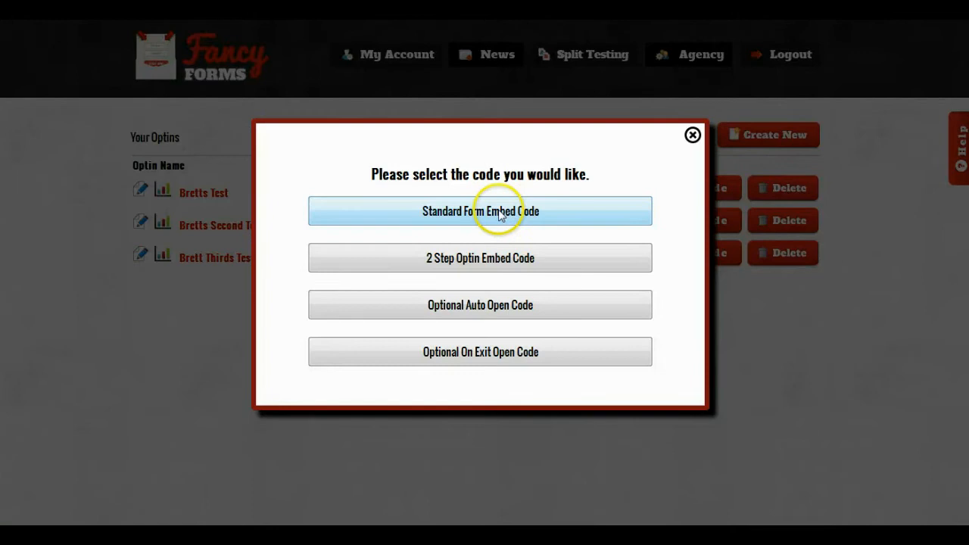
pyautogui.click(480, 211)
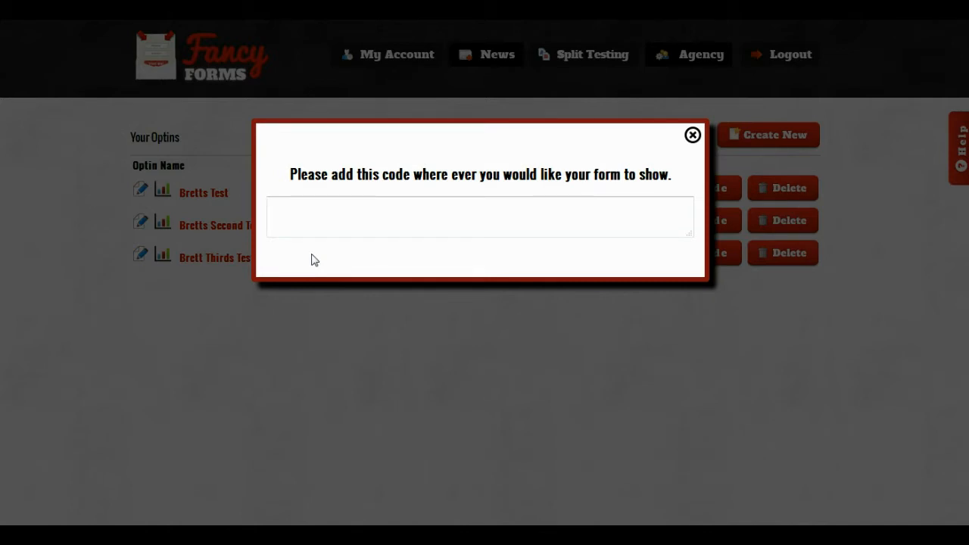
# - Paste the Fancy Forms iframe code into the test post's Text editor, update it and view the live post
pyautogui.click(480, 215)
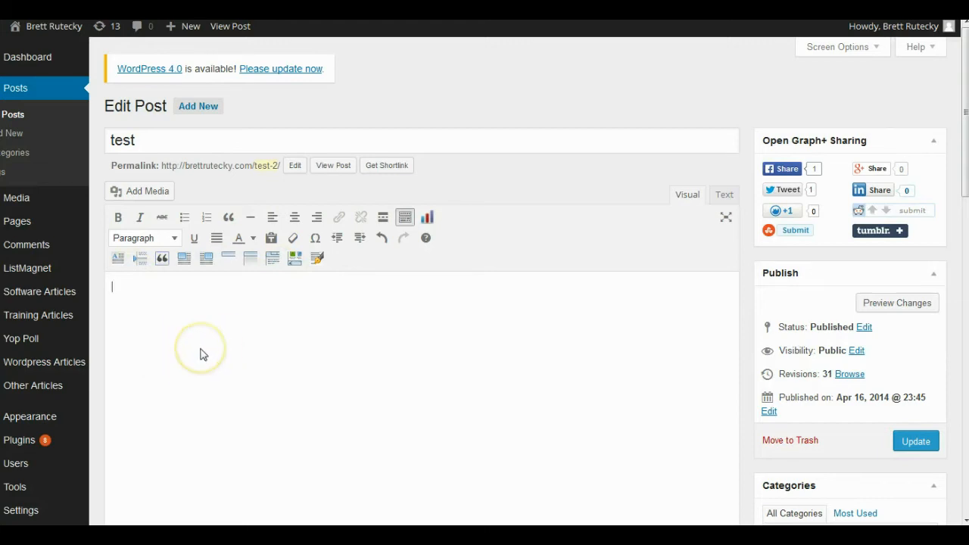
pyautogui.moveTo(726, 231)
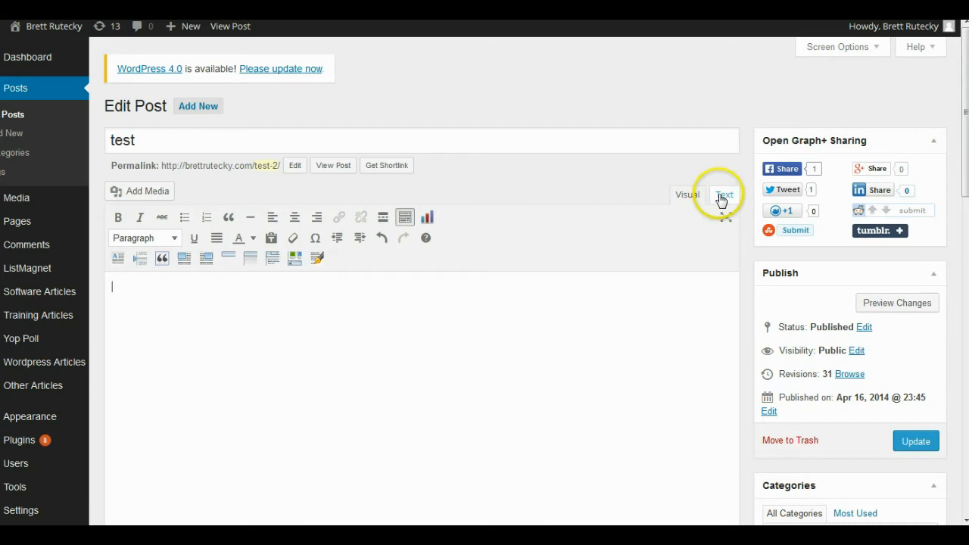
pyautogui.click(724, 194)
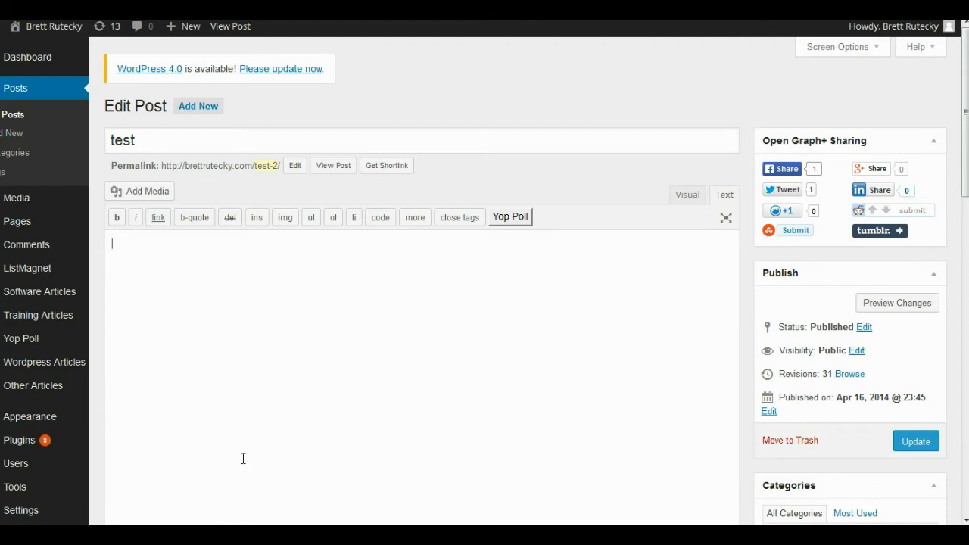
pyautogui.write('<iframe src="http://fancyforms.com/members/show.php?p=73" style="border:0px; width:632px; height:321px;"></iframe>')
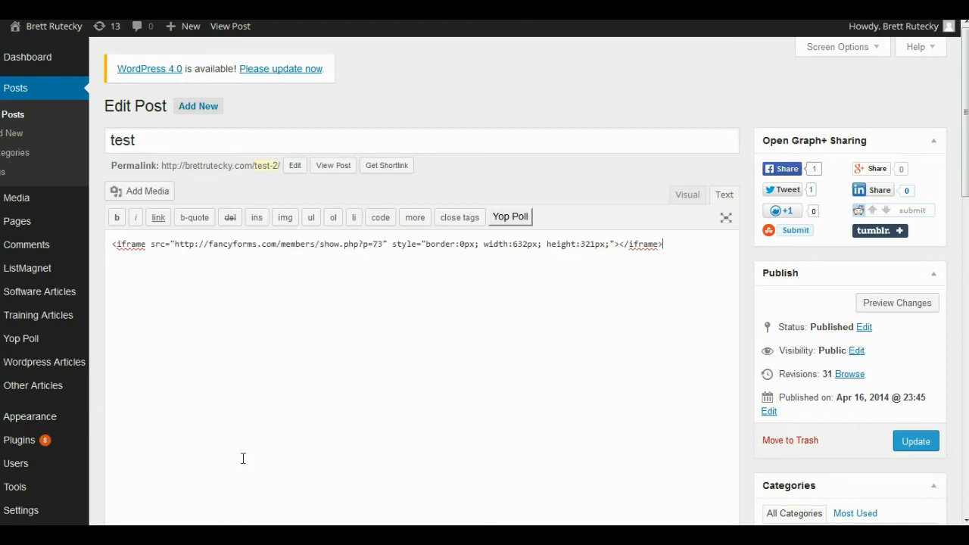
pyautogui.moveTo(912, 350)
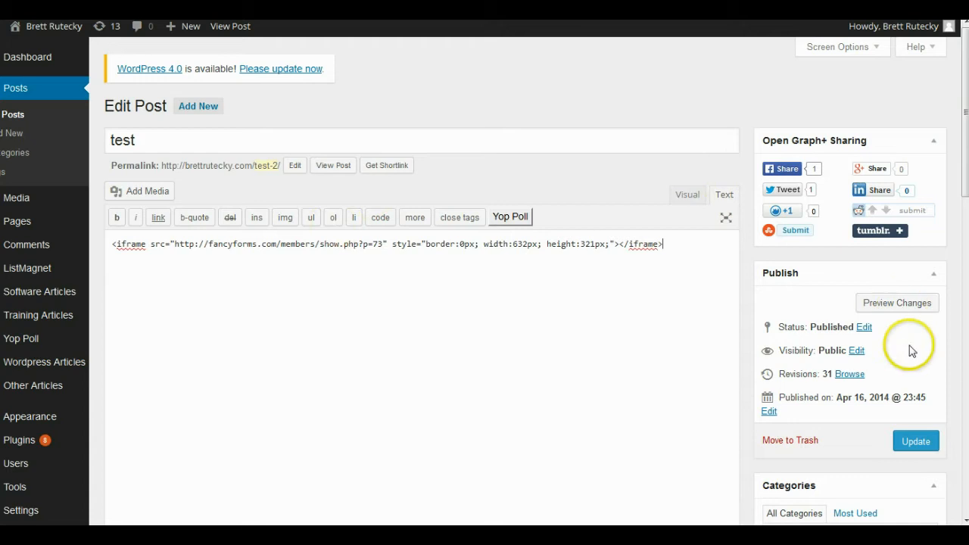
pyautogui.click(915, 441)
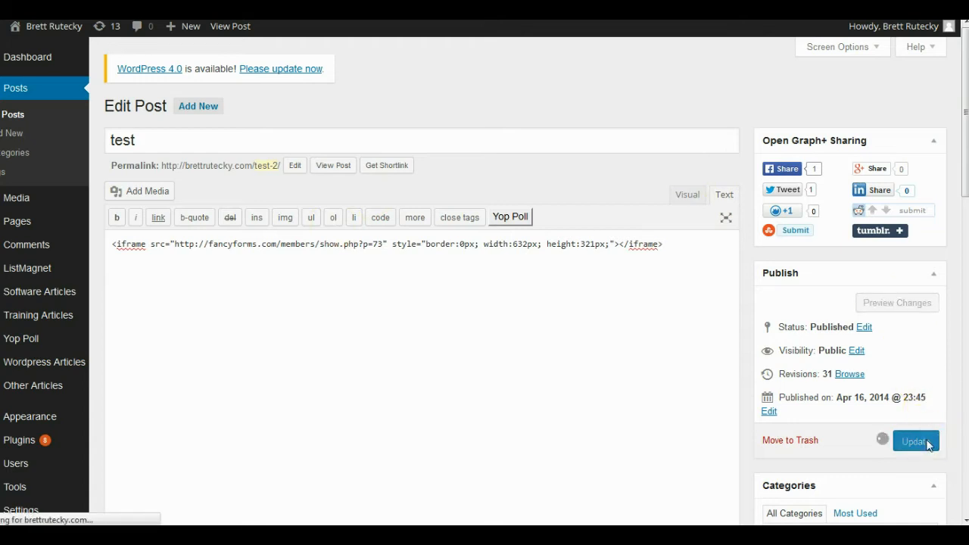
pyautogui.rightClick(231, 26)
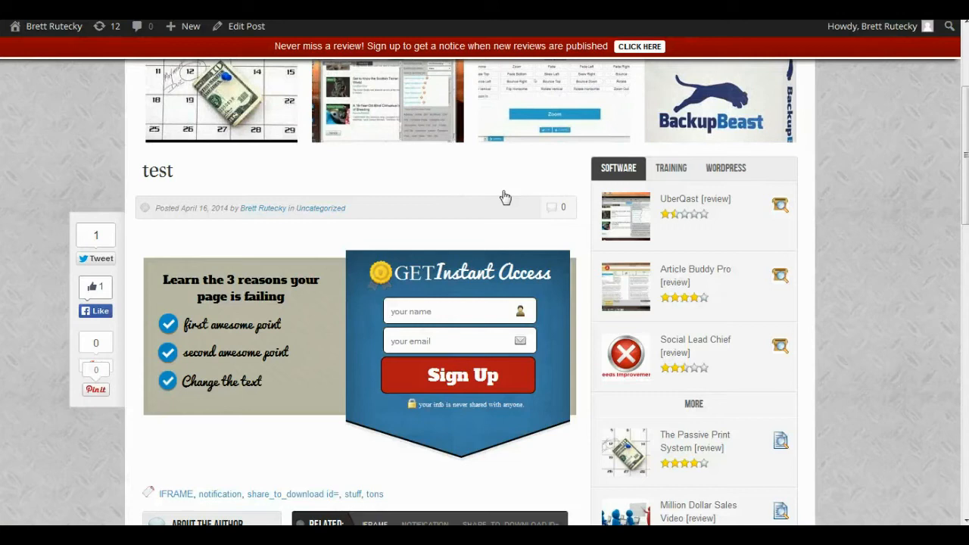
pyautogui.moveTo(669, 221)
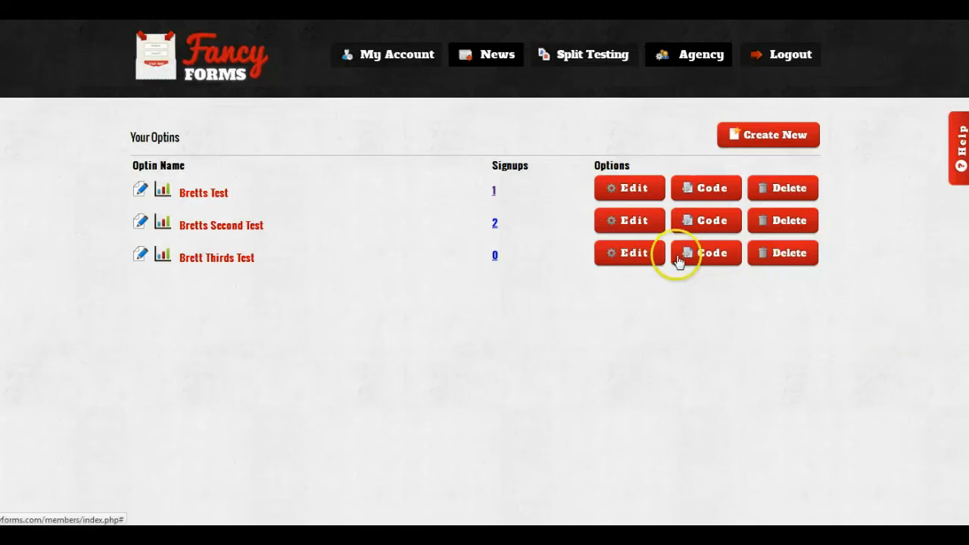
# - Get the 2 Step Optin Embed Code for the third opt-in using the blue Get Started Now stock button
pyautogui.click(706, 251)
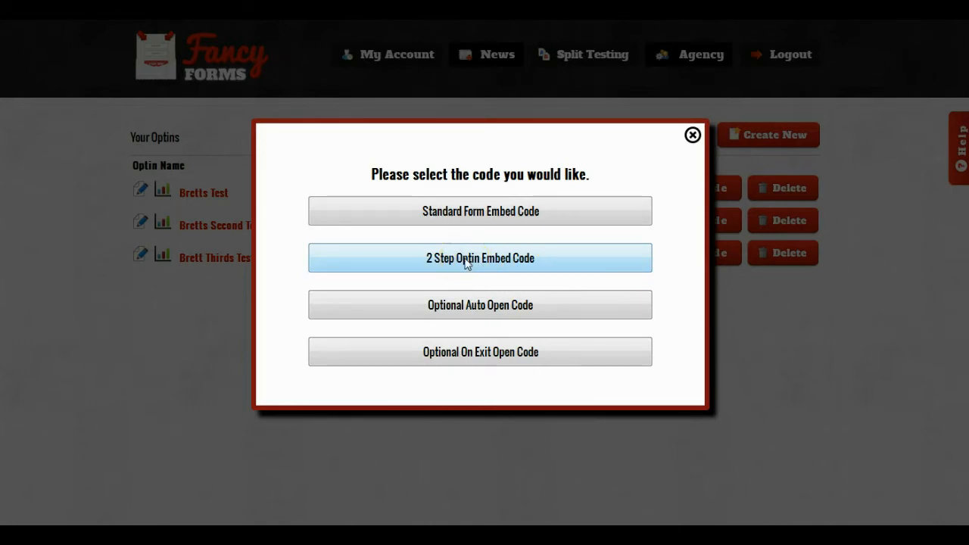
pyautogui.click(480, 258)
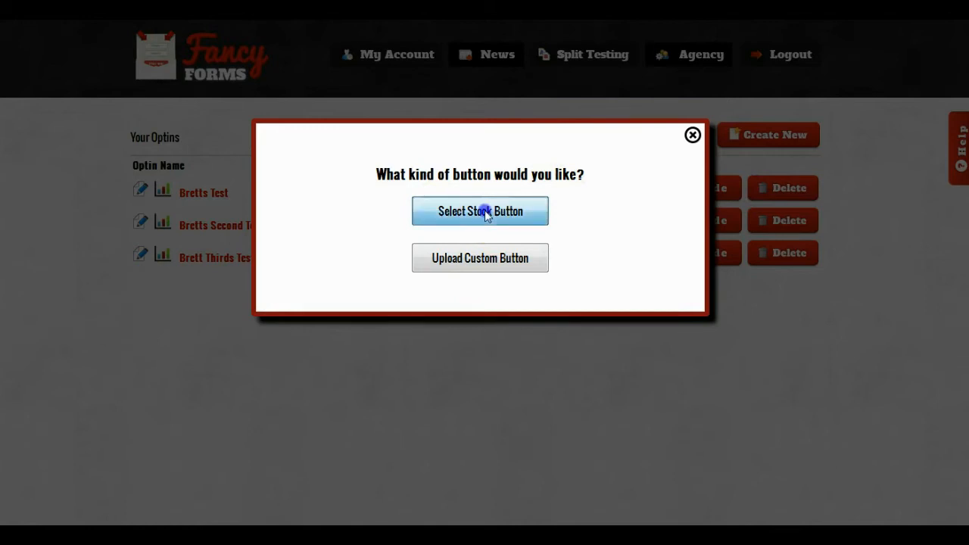
pyautogui.click(480, 212)
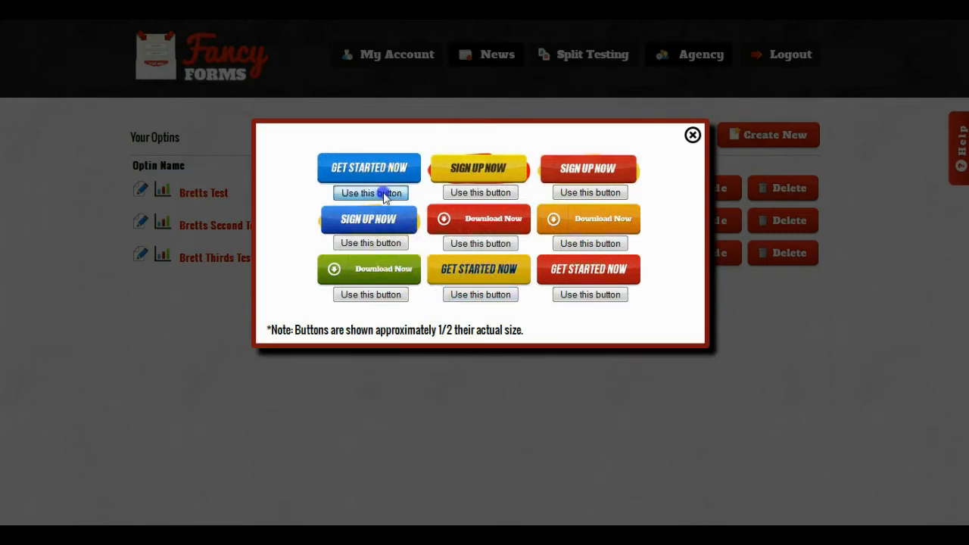
pyautogui.click(370, 193)
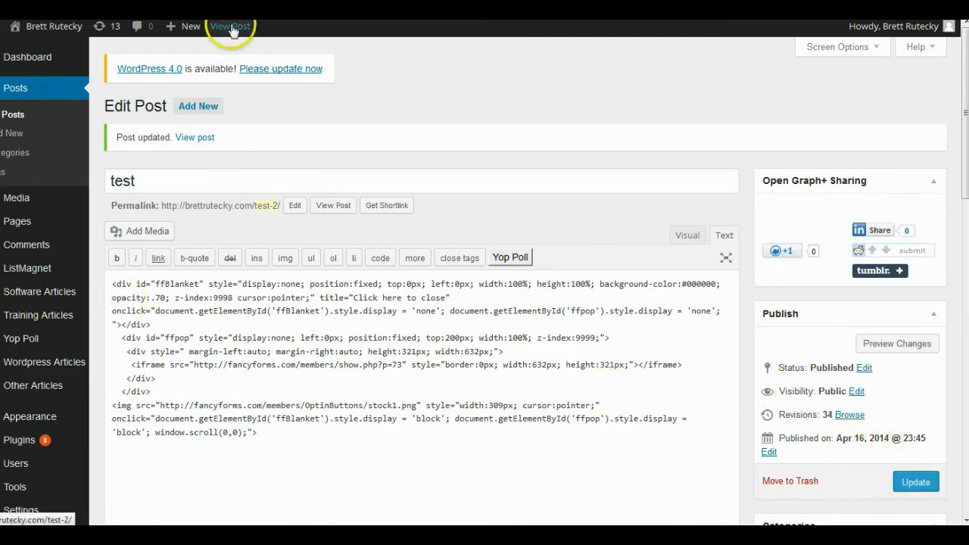
# - Open the updated live test post in a new tab via View Post
pyautogui.rightClick(230, 26)
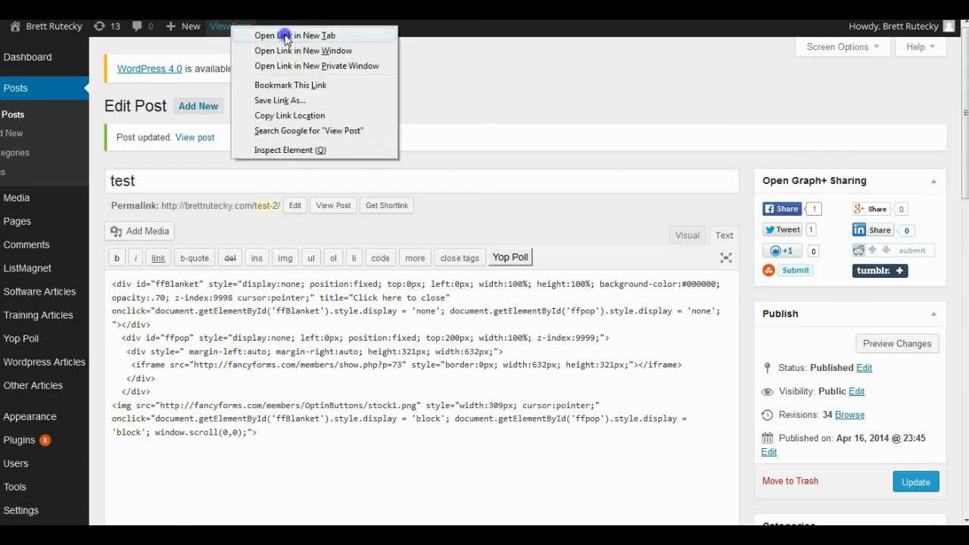
pyautogui.click(295, 35)
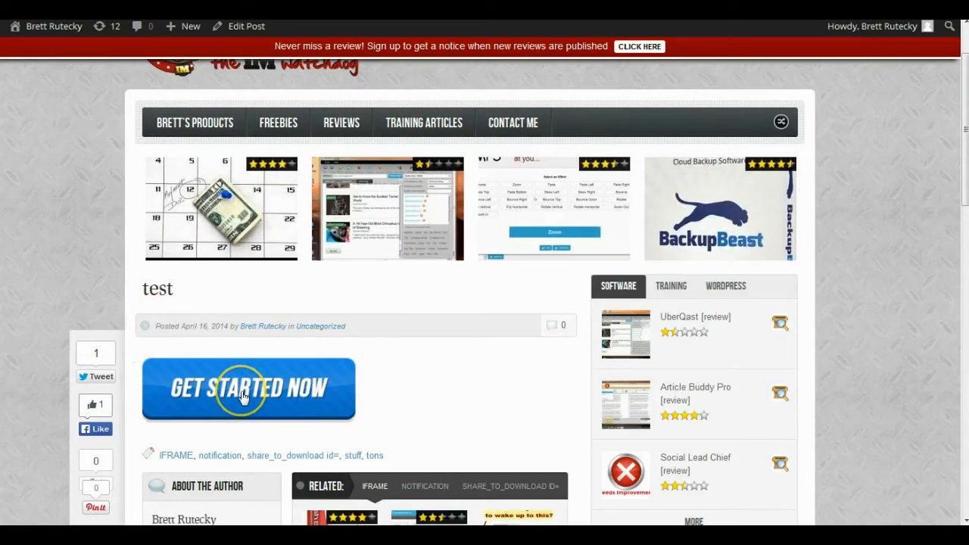
# - Trigger the popup sign-up form from the Get Started Now button on the live post
pyautogui.click(249, 387)
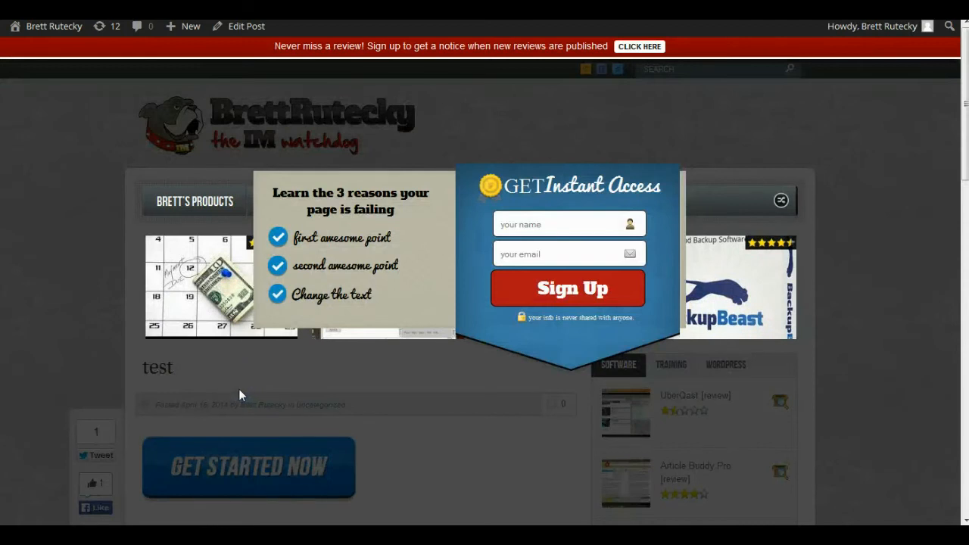
pyautogui.scroll(-3)
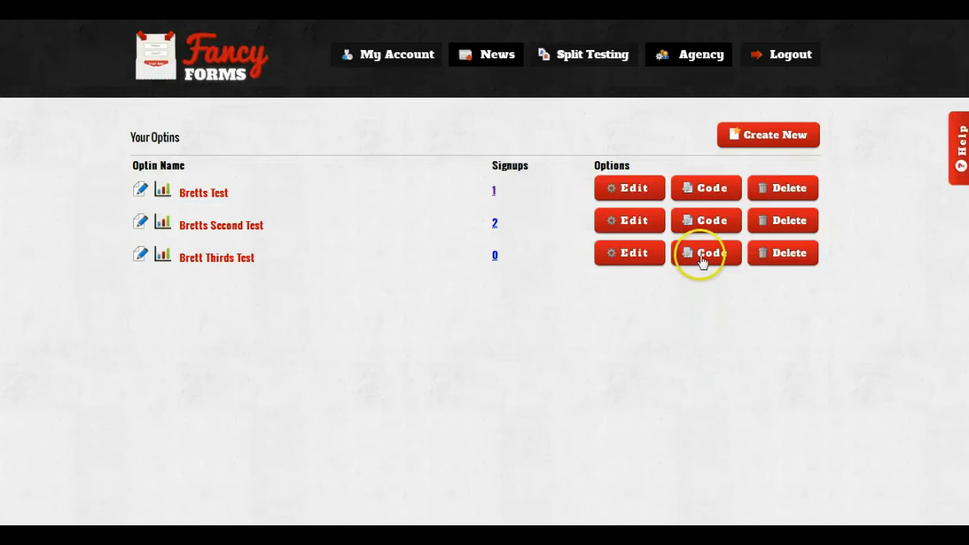
# - Set the Optional Auto Open Code for the third opt-in to a 30 Seconds delay and copy the script
pyautogui.click(705, 253)
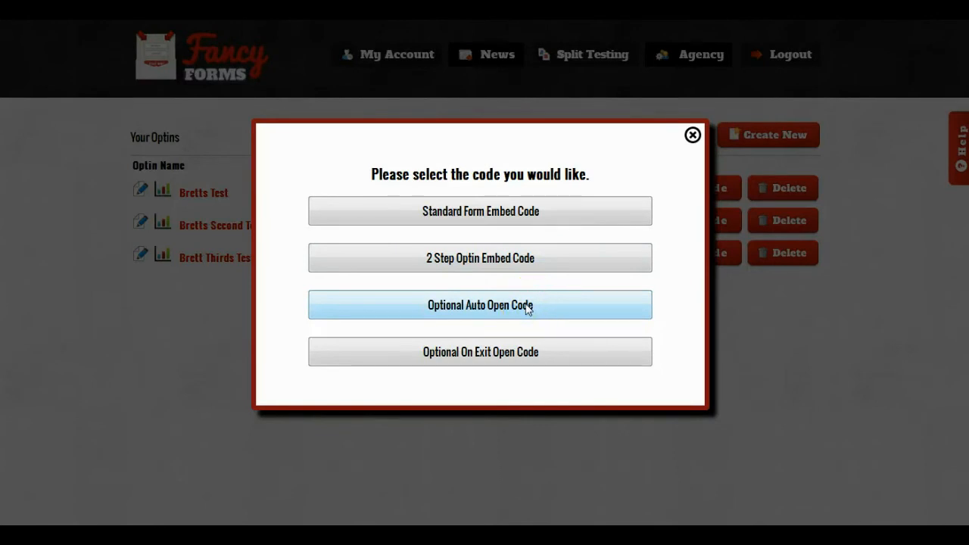
pyautogui.click(480, 304)
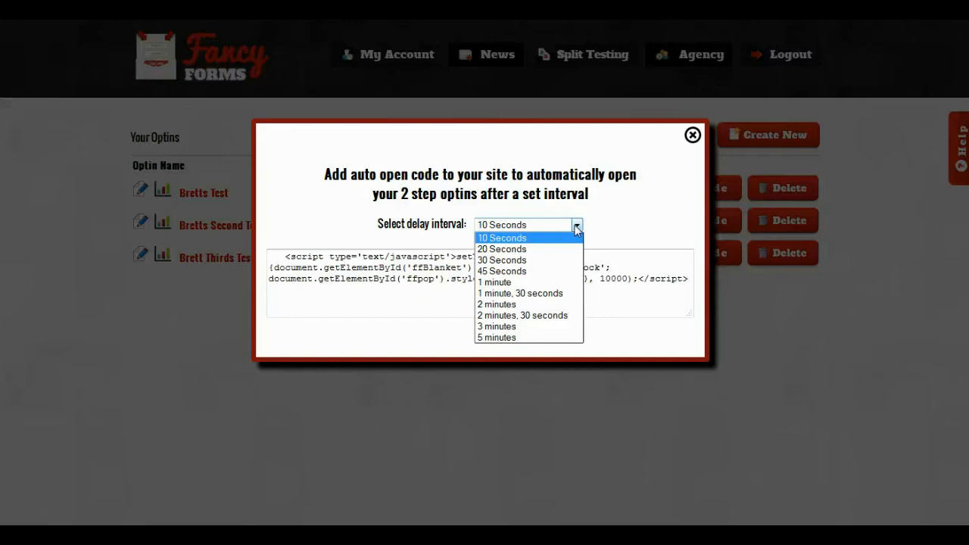
pyautogui.click(501, 238)
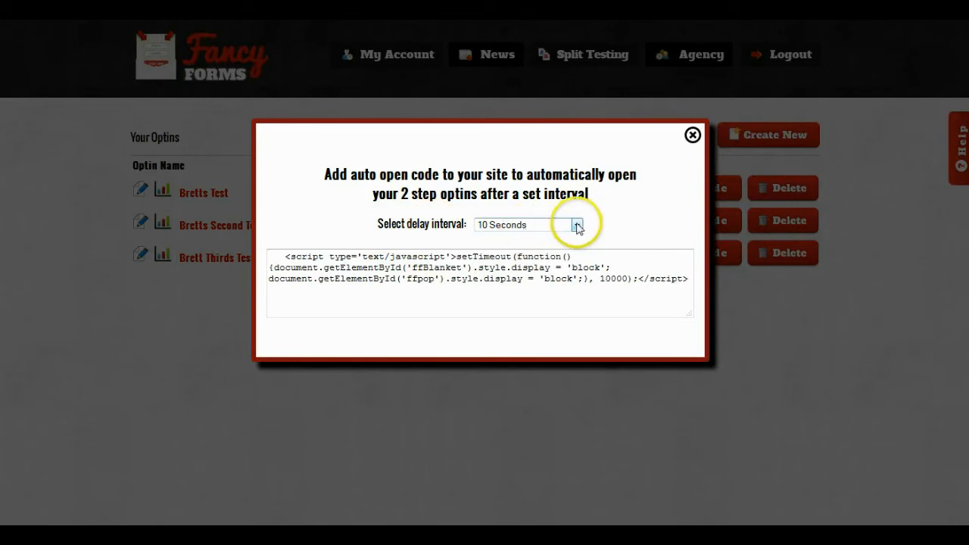
pyautogui.click(577, 224)
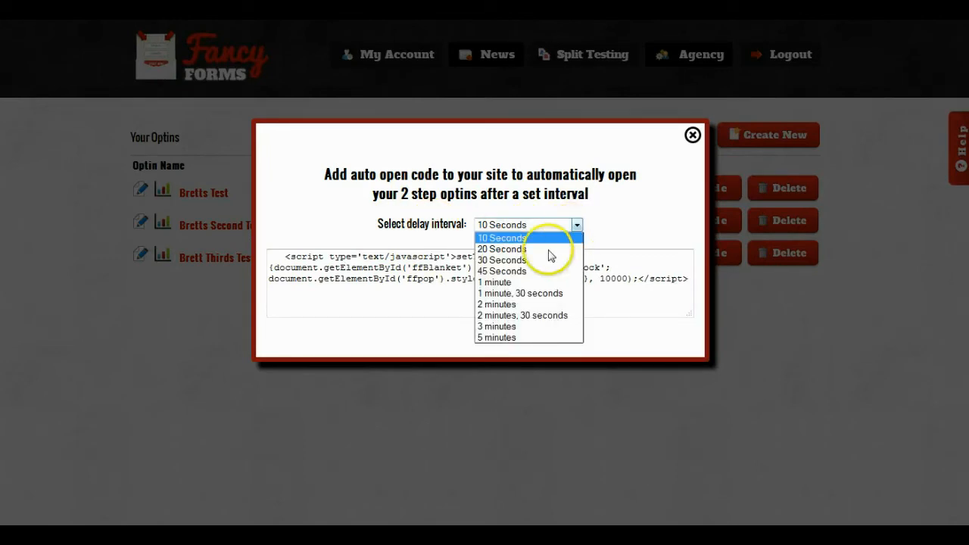
pyautogui.moveTo(503, 260)
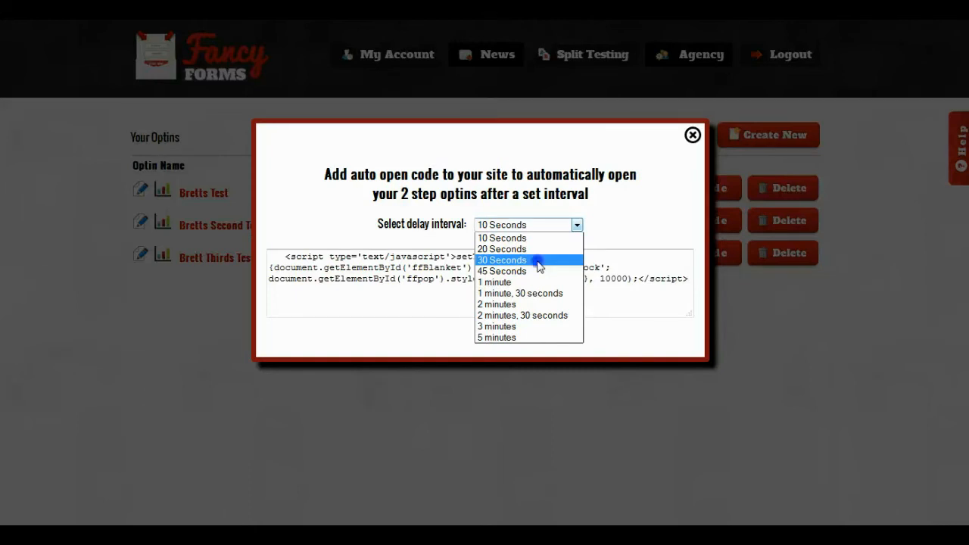
pyautogui.click(503, 261)
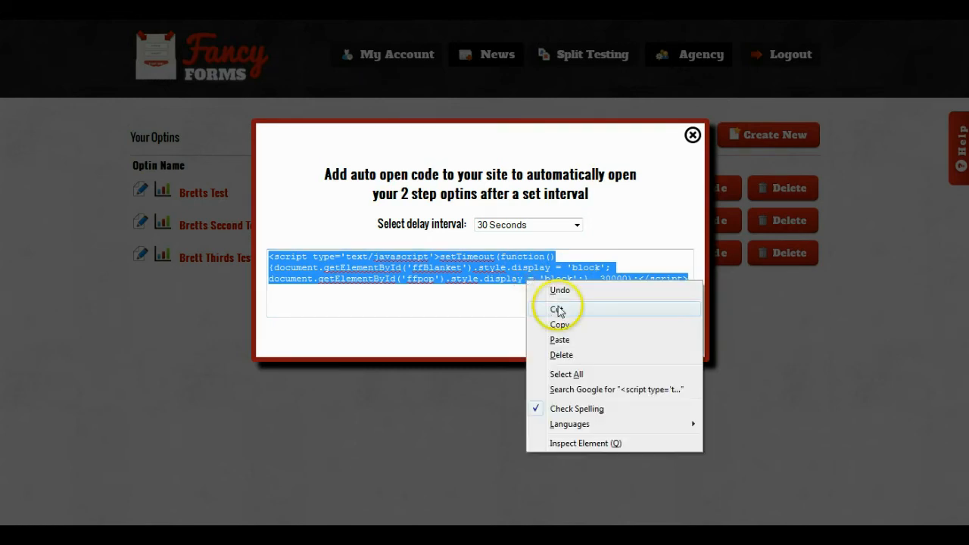
pyautogui.click(557, 309)
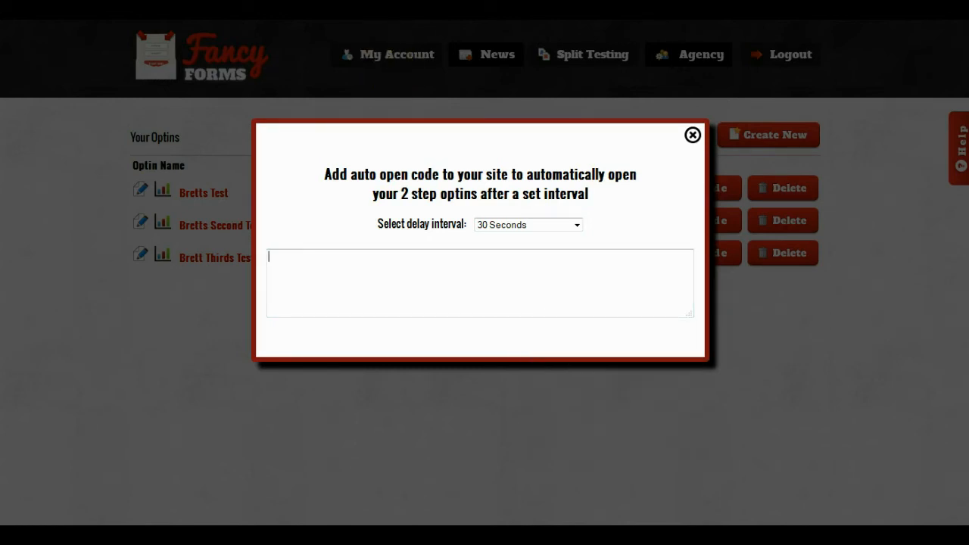
# - Paste the setTimeout auto-open script into the test post below the existing popup embed code
pyautogui.click(690, 133)
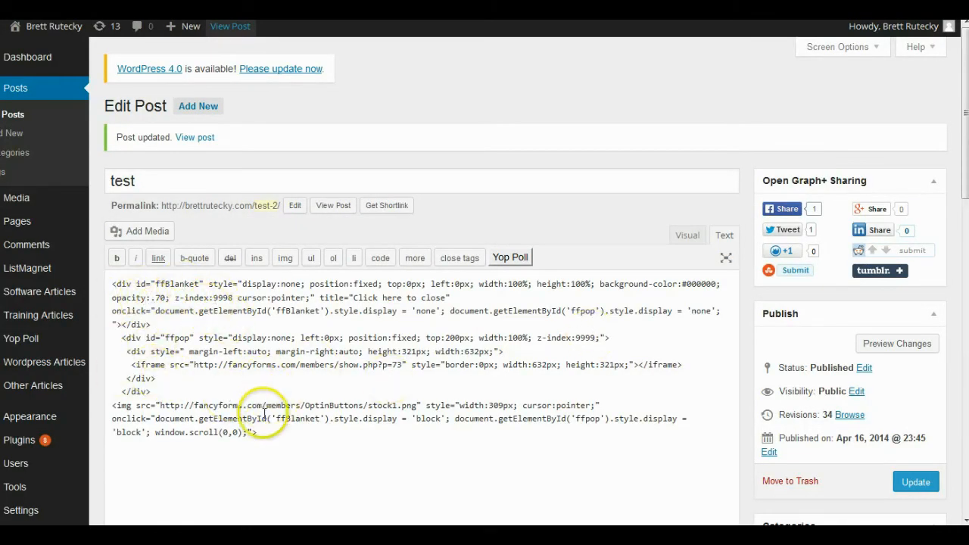
pyautogui.click(286, 440)
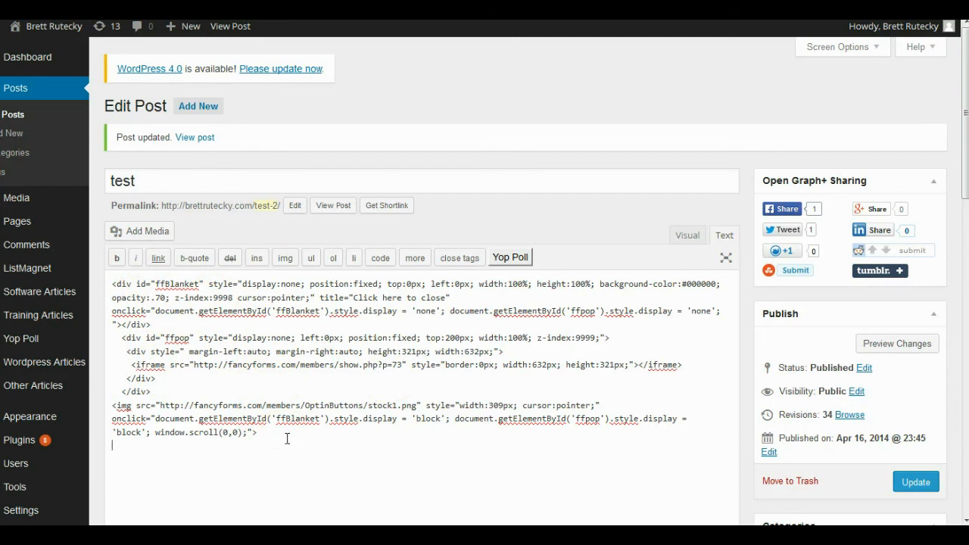
pyautogui.write("<script type='text/javascript'>setTimeout(function(){document.getElementById('ffBlanket').style.display = 'block'; document.getElementById('ffpop').style.display = 'block';}, 30000);</script>")
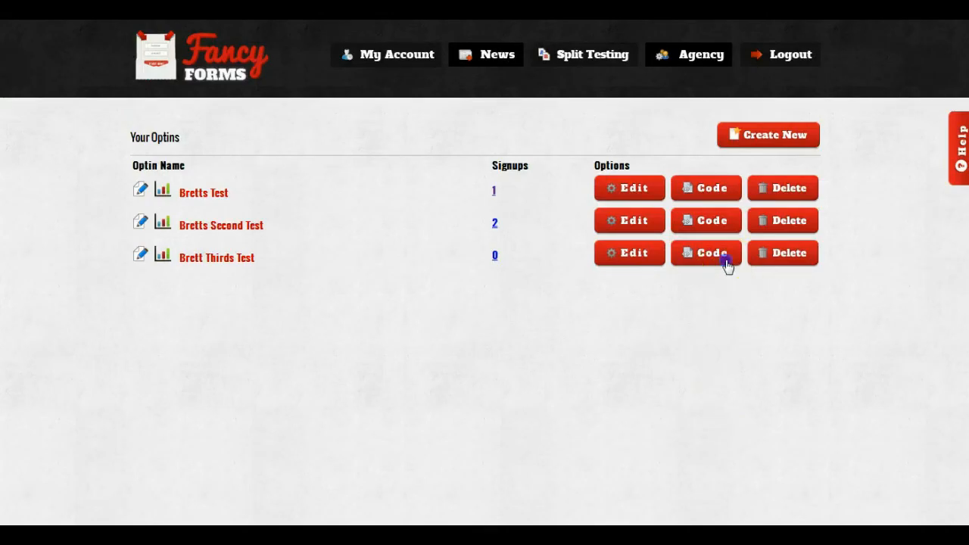
# - Review the Optional On Exit Open Code for Brett Thirds Test, then bring up the Help assistance options
pyautogui.click(706, 253)
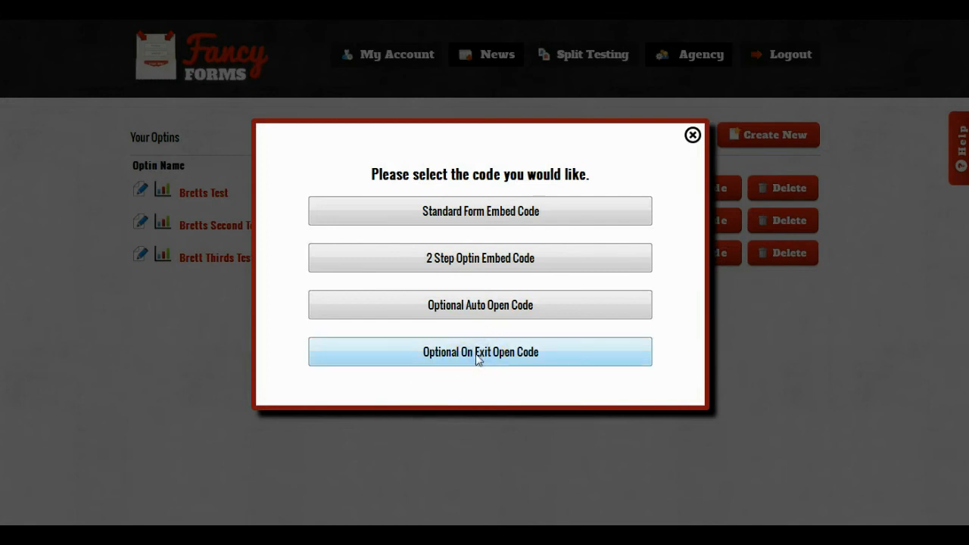
pyautogui.click(480, 351)
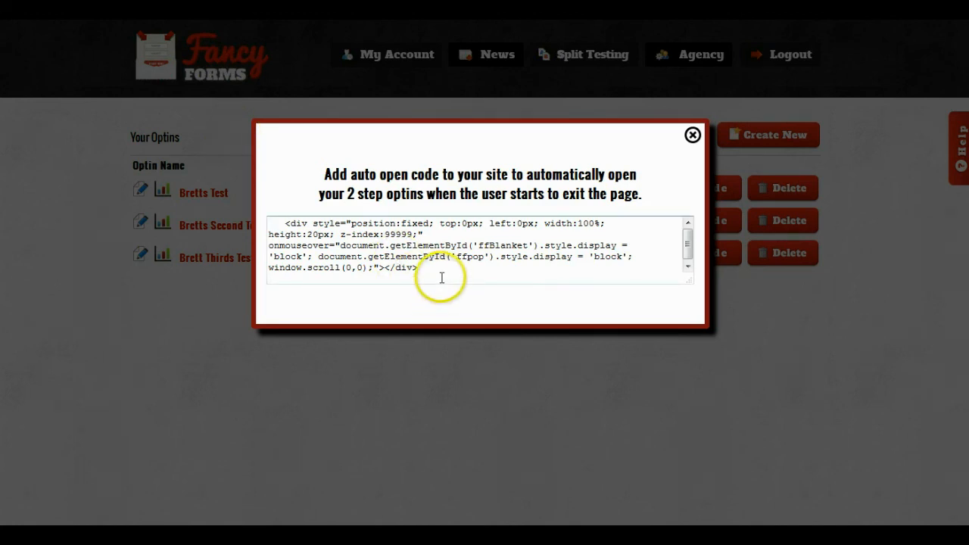
pyautogui.moveTo(433, 306)
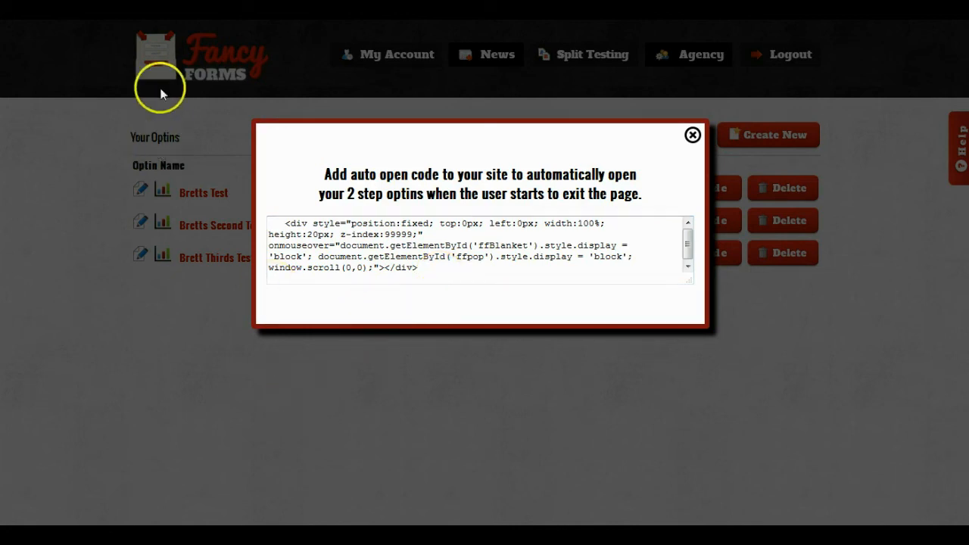
pyautogui.moveTo(224, 89)
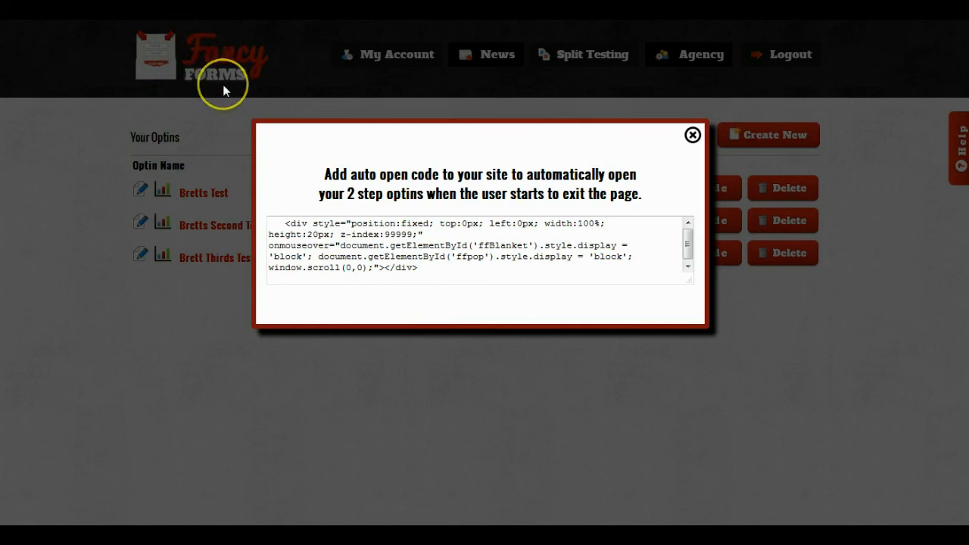
pyautogui.moveTo(223, 86)
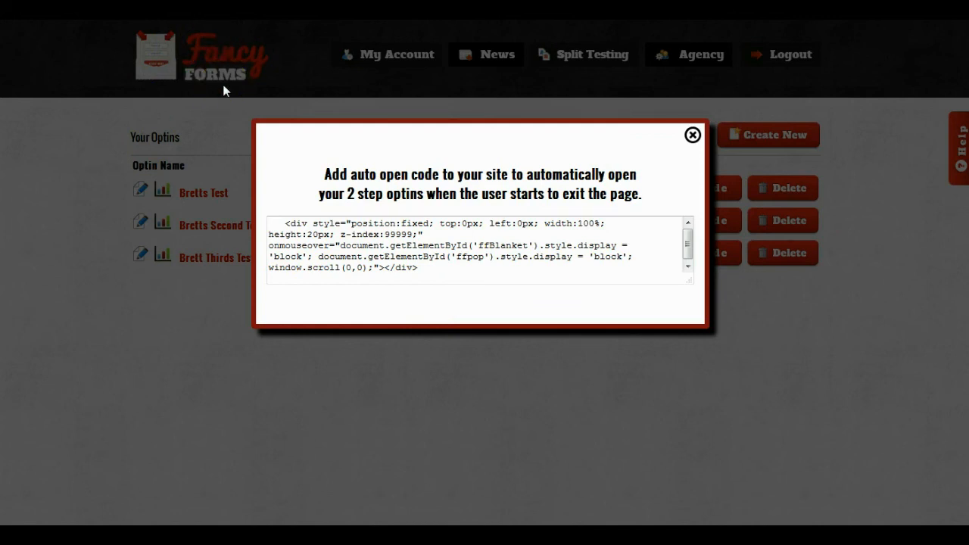
pyautogui.moveTo(217, 123)
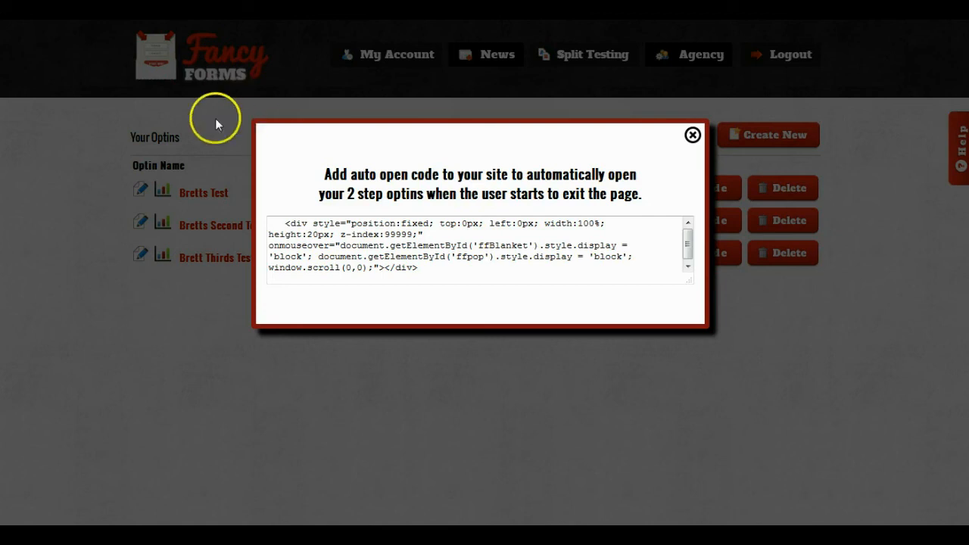
pyautogui.moveTo(225, 58)
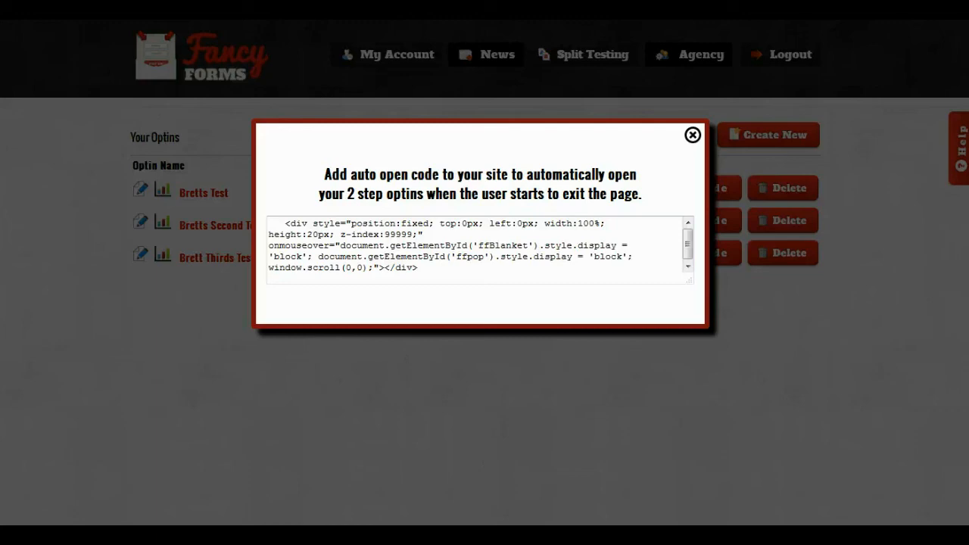
pyautogui.click(691, 135)
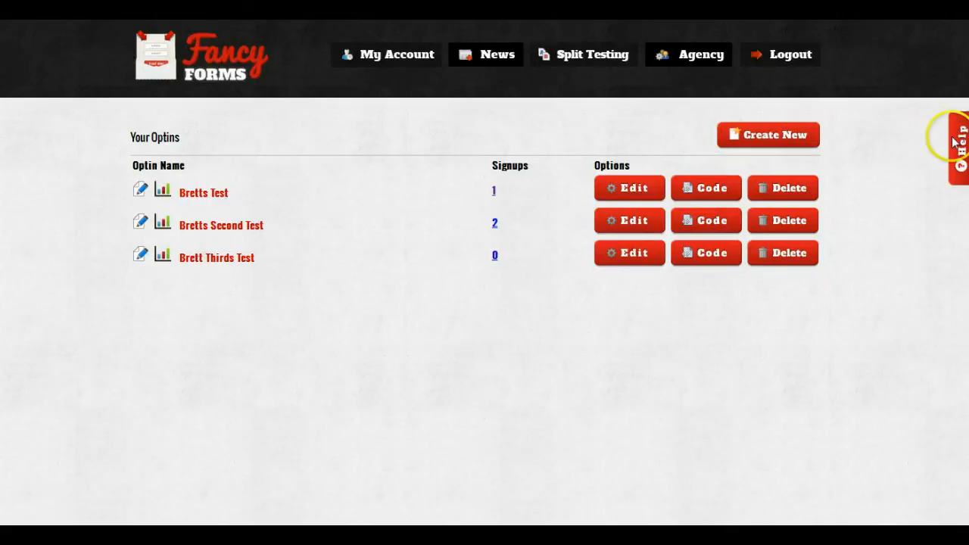
pyautogui.click(960, 150)
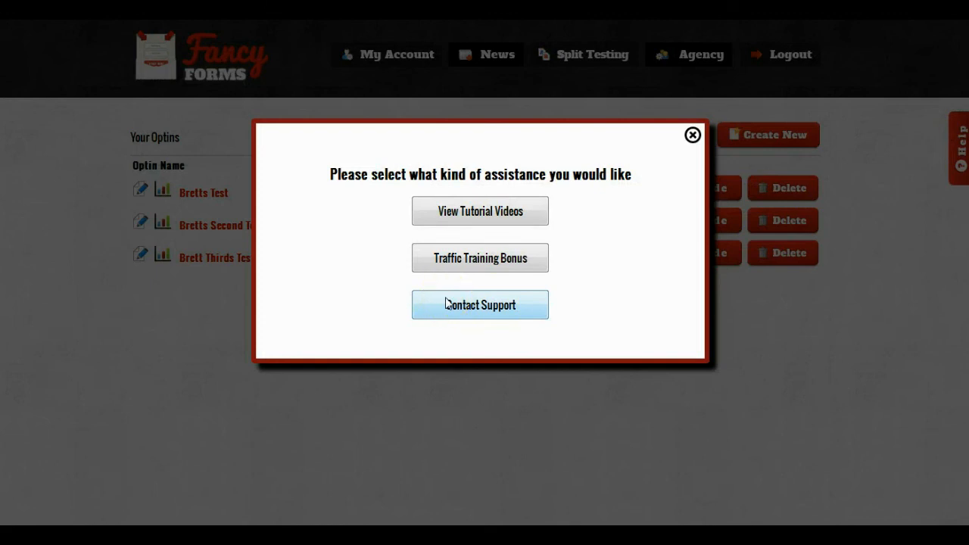